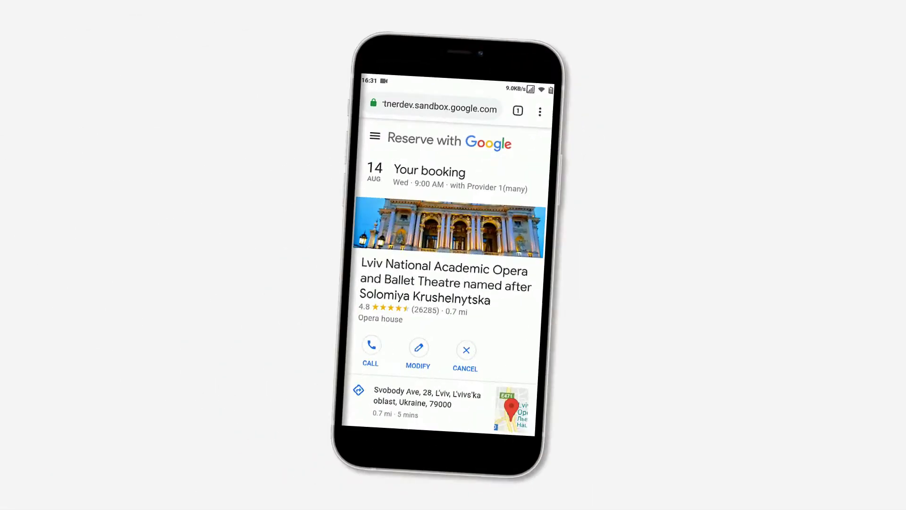
Enable the Google Business custom feature from the Custom Features list and go to its management page.
scroll(down, 3)
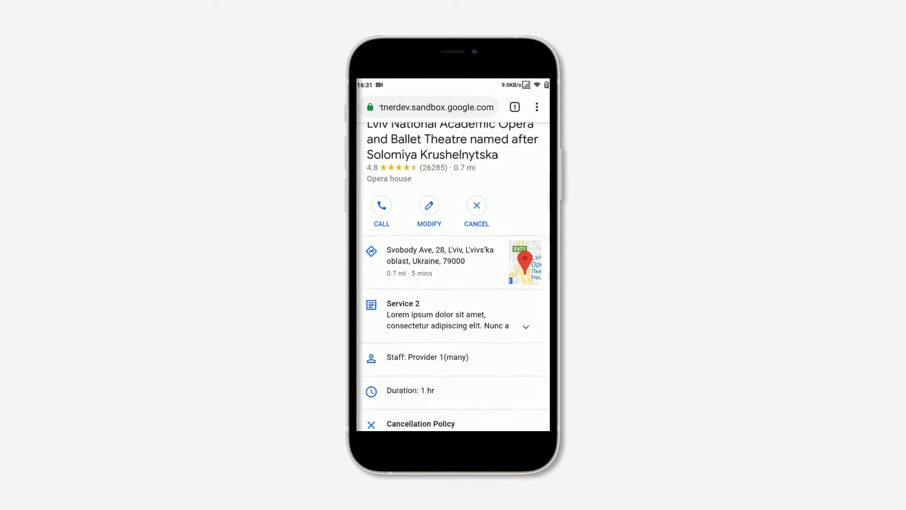
scroll(down, 3)
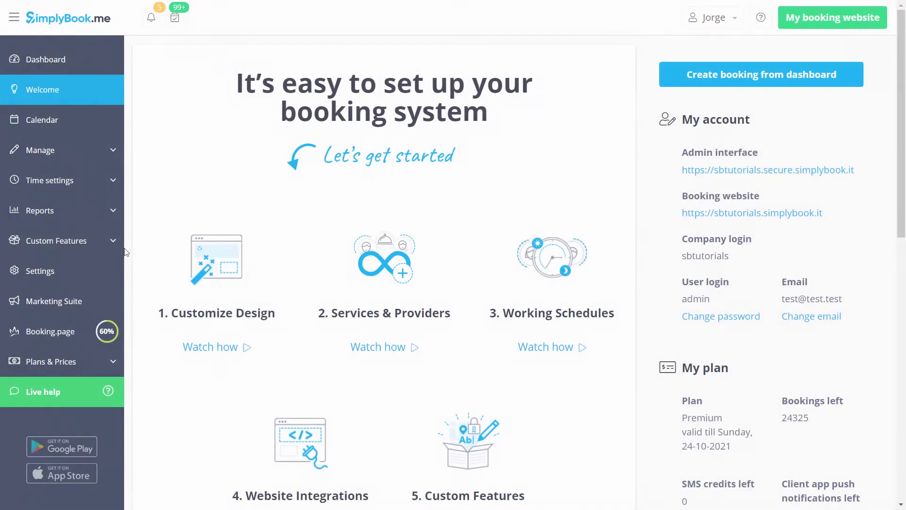
click(57, 240)
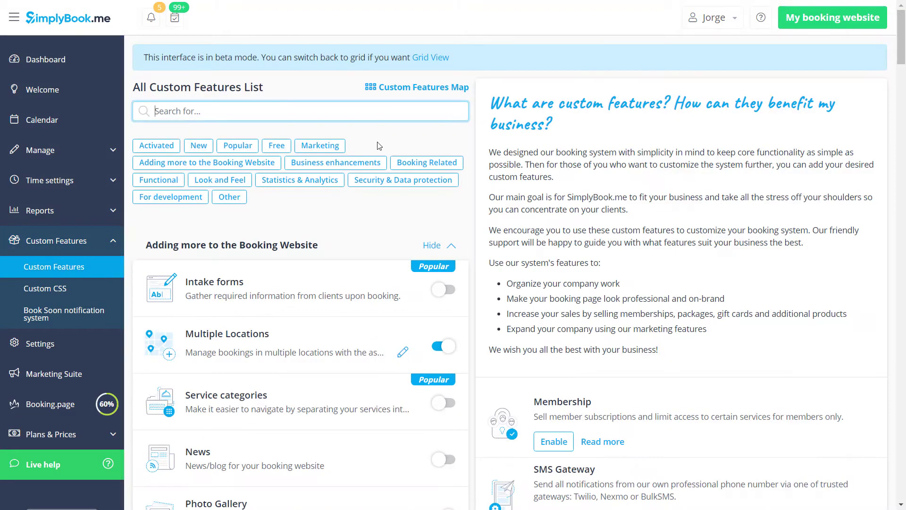
scroll(down, 3)
text(google)
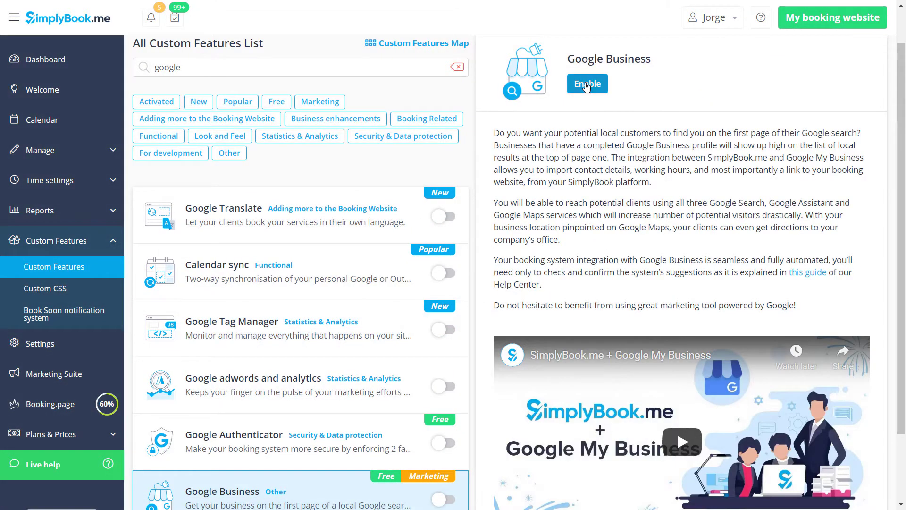
click(586, 83)
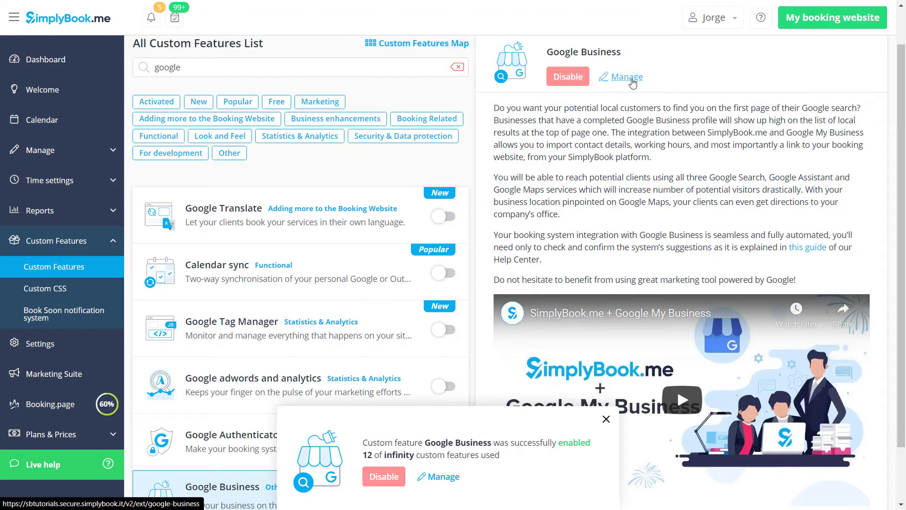
click(625, 77)
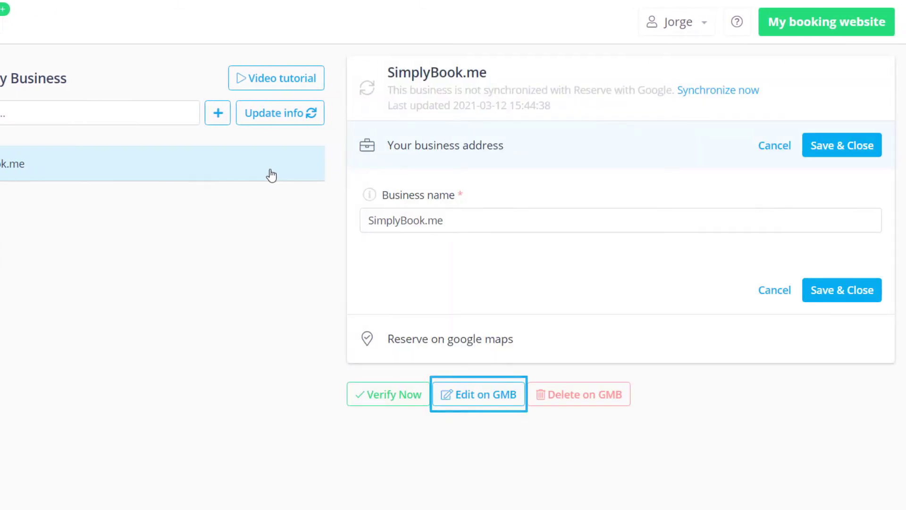
Select the SimplyBook.me business listing to reach its Reserve on Google Maps section.
click(478, 394)
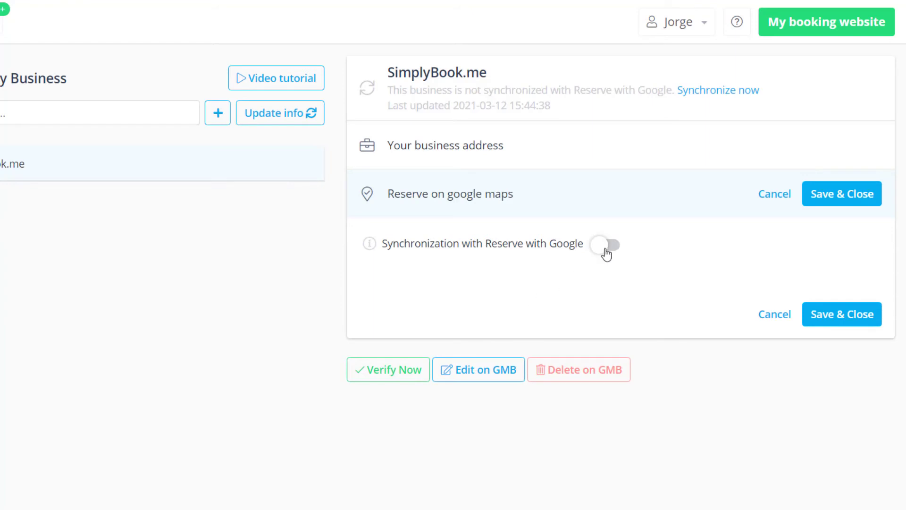
Switch on Reserve with Google synchronization for Main Location, save, and confirm the merchant changes.
click(605, 245)
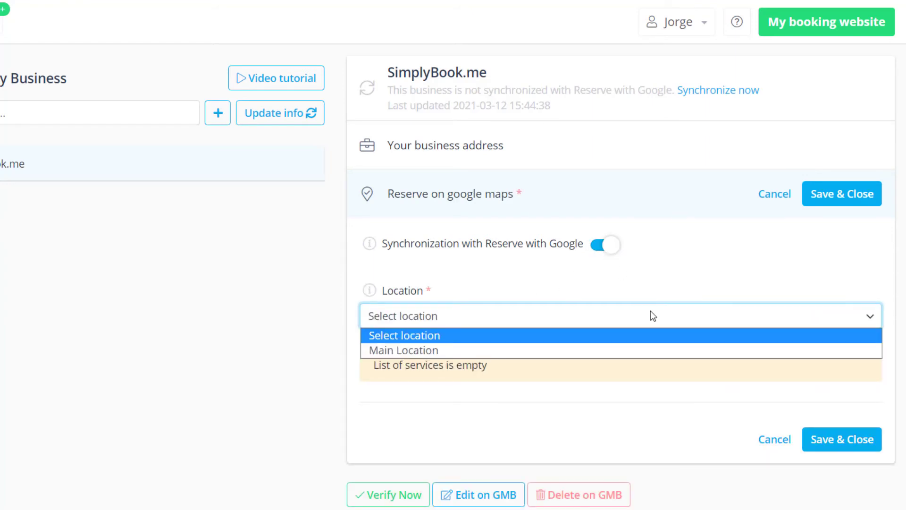
click(403, 349)
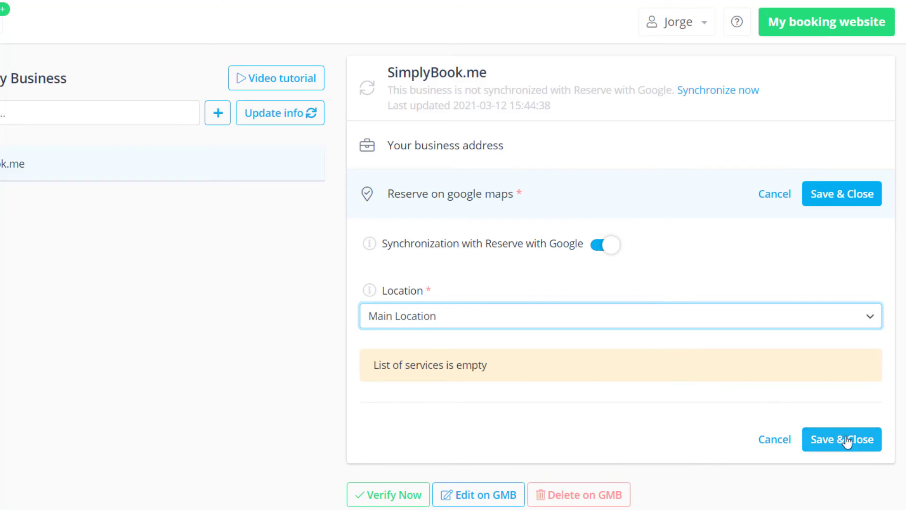
click(841, 439)
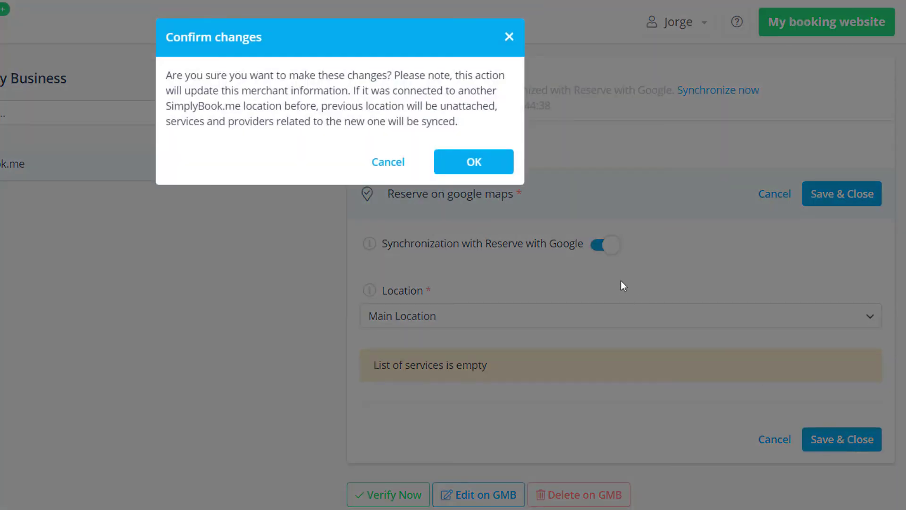
click(473, 161)
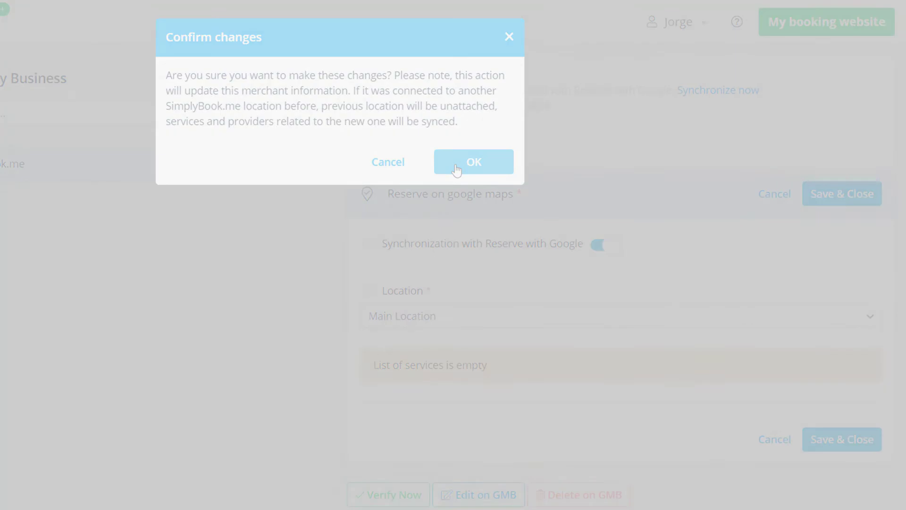
click(473, 162)
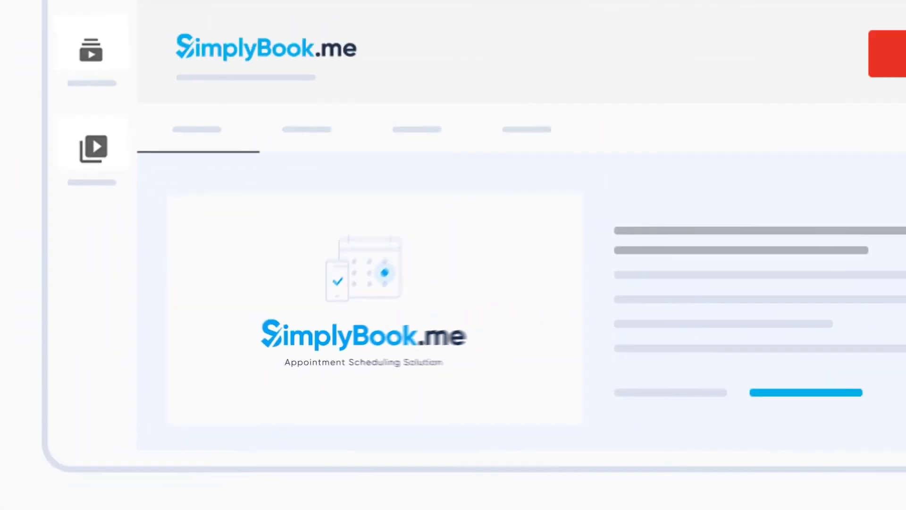